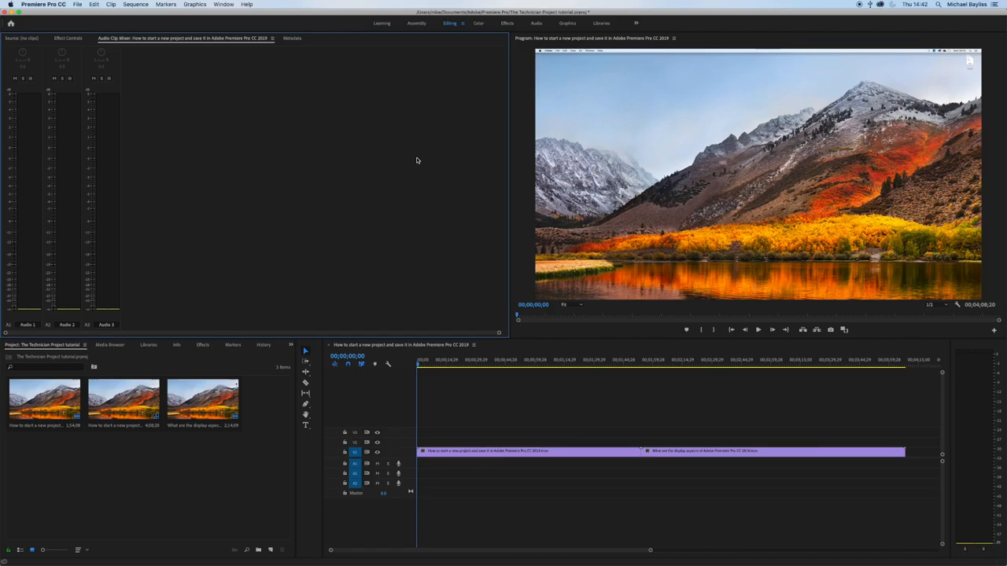
{"action": "mouse_move", "coordinate": [444, 516]}
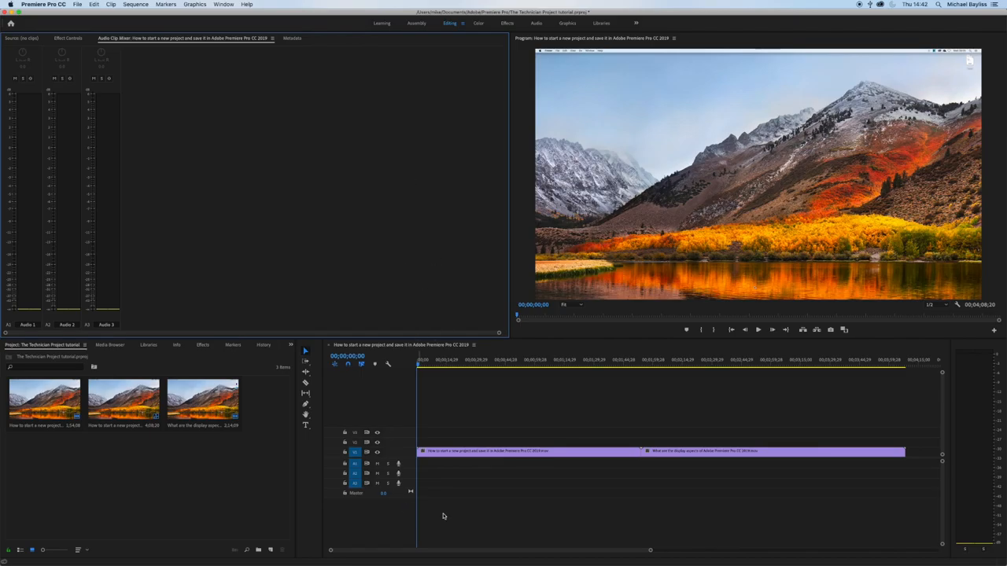
{"action": "mouse_move", "coordinate": [393, 24]}
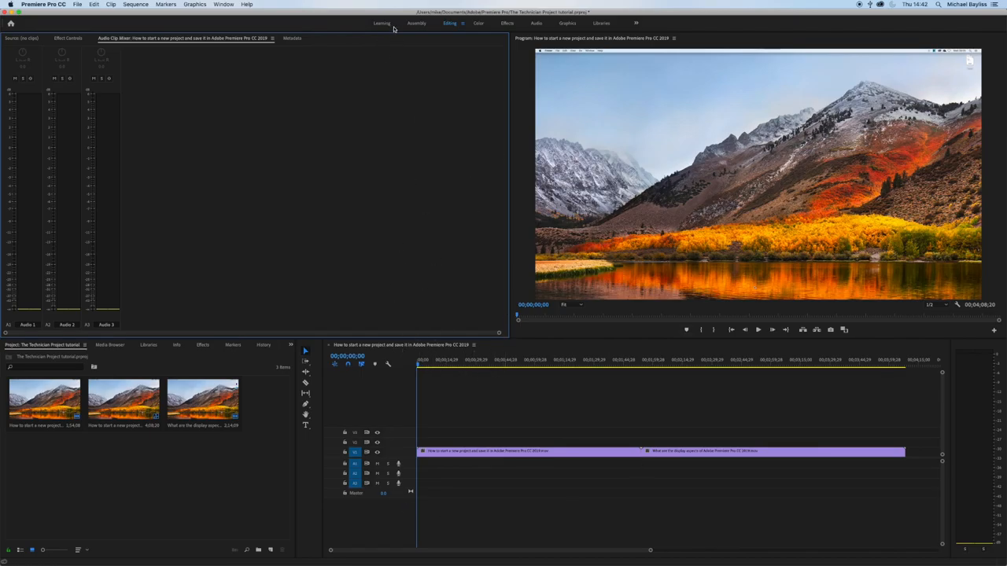
{"action": "mouse_move", "coordinate": [510, 25]}
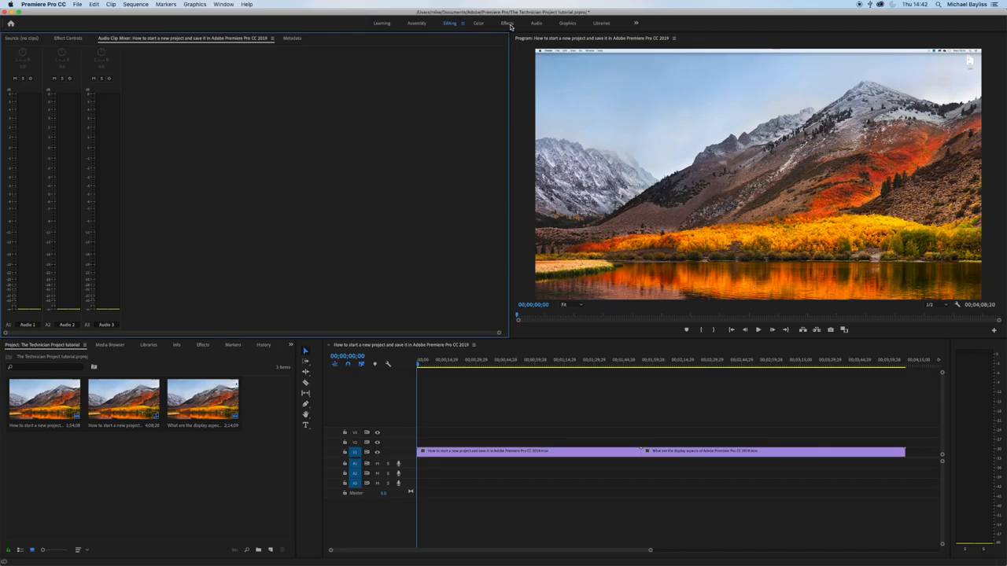
{"action": "mouse_move", "coordinate": [498, 26]}
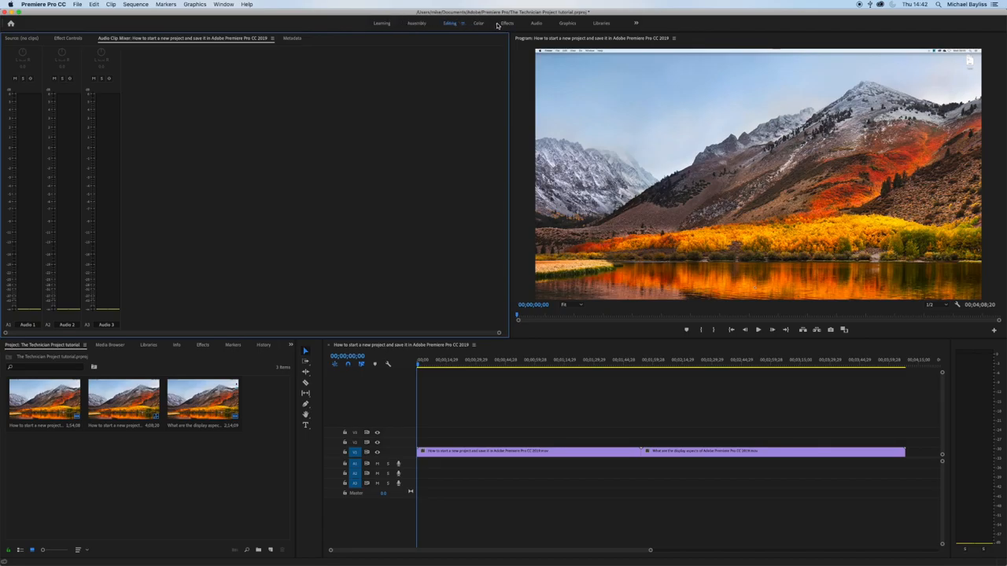
Select the Cross Dissolve transition under Video Transitions > Dissolve in the Effects workspace.
{"action": "left_click", "coordinate": [506, 23]}
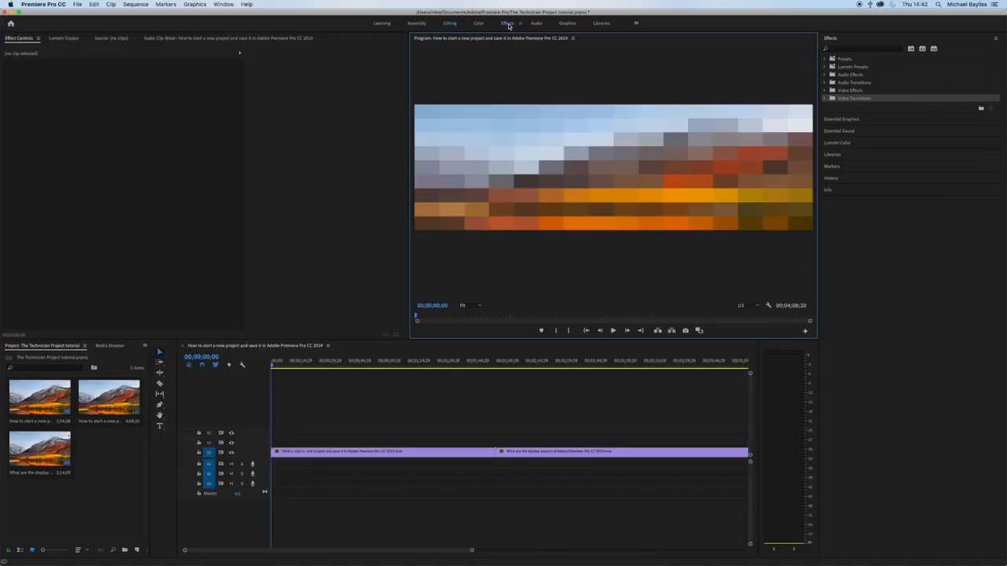
{"action": "left_click", "coordinate": [825, 98]}
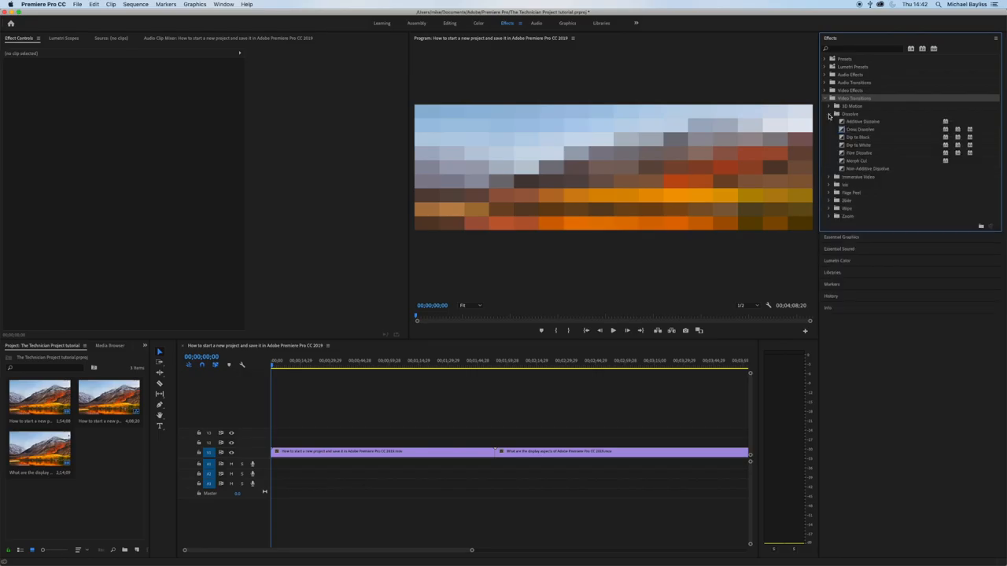
{"action": "left_click", "coordinate": [859, 129]}
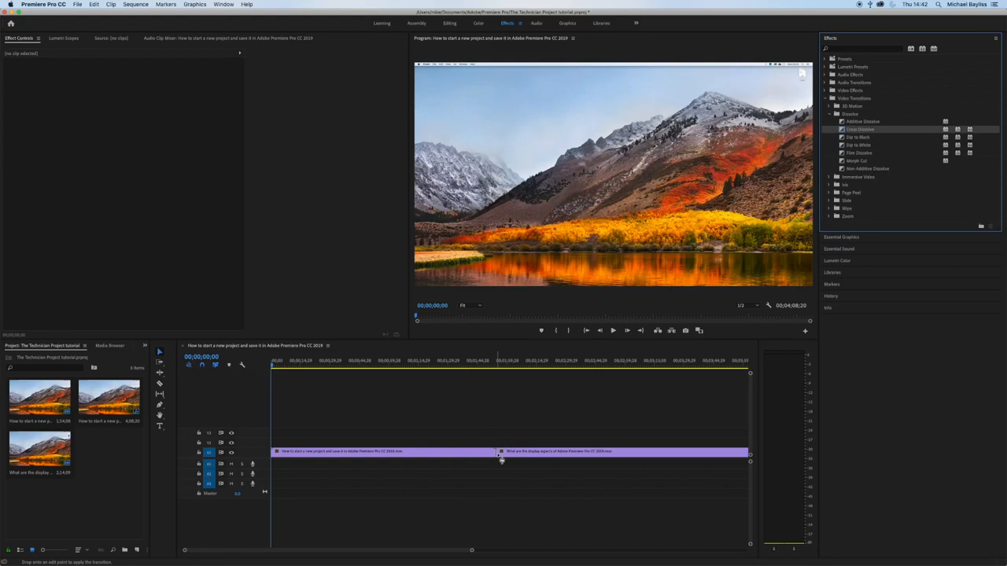
Apply Cross Dissolve at the clip join, accept the Insufficient media warning, and park the playhead there.
{"action": "left_click", "coordinate": [500, 450]}
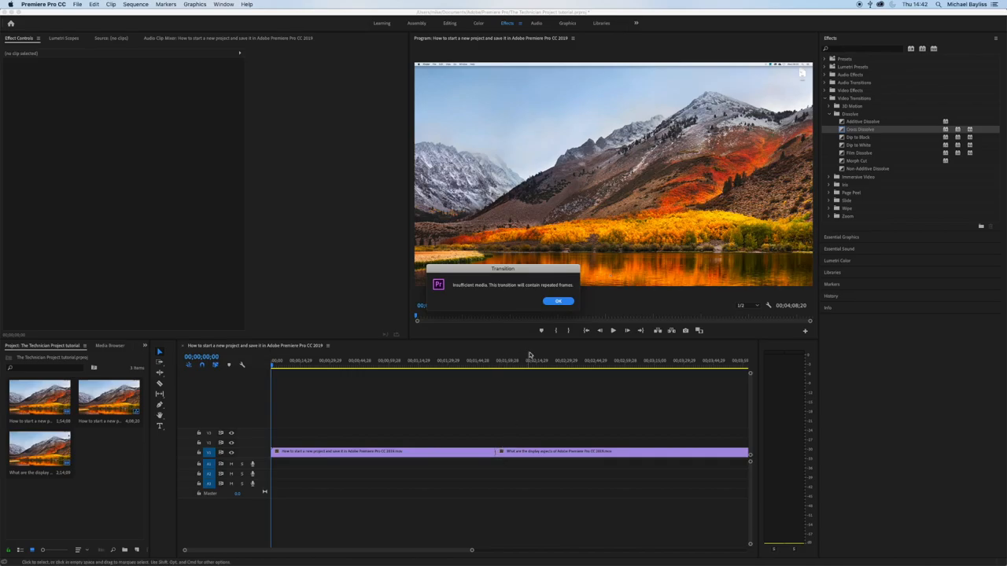
{"action": "left_click", "coordinate": [558, 303]}
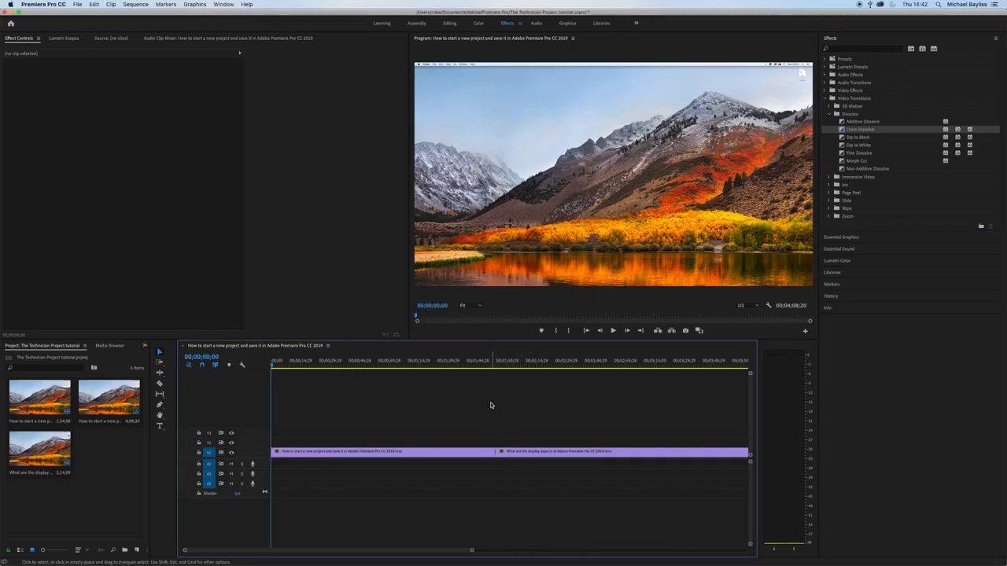
{"action": "left_click", "coordinate": [491, 361]}
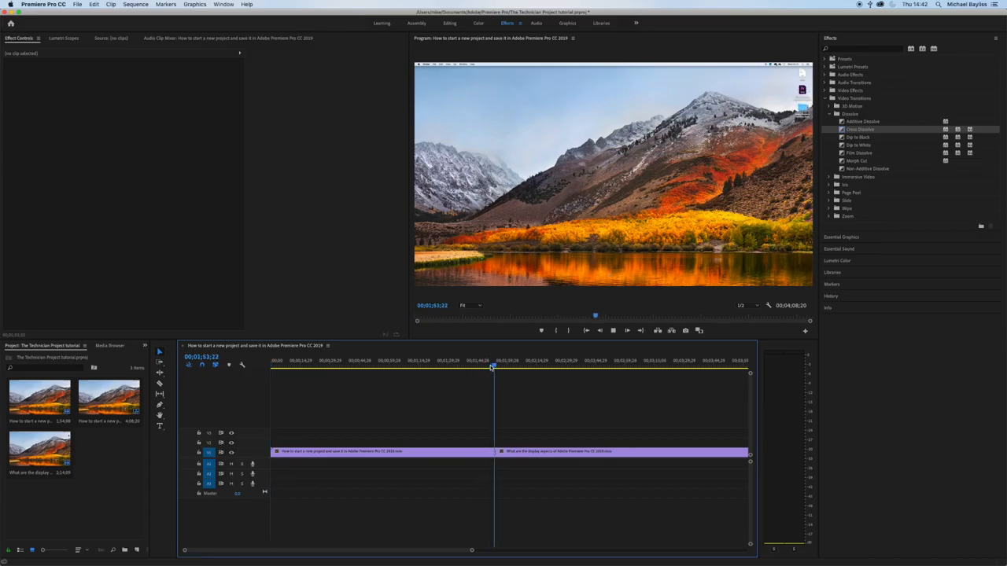
Select the Cross Dissolve at the join to show its duration and alignment in Effect Controls.
{"action": "left_click", "coordinate": [497, 360]}
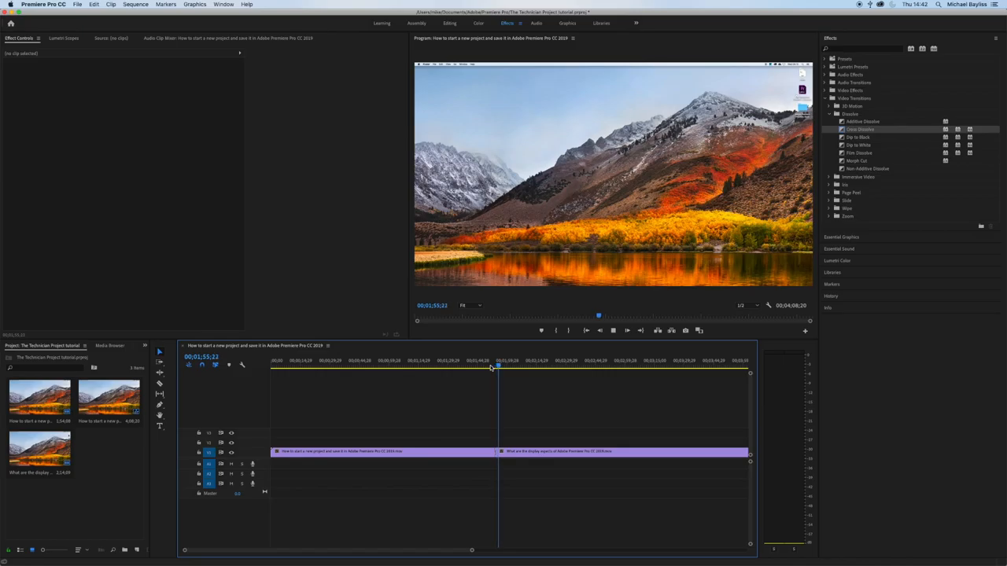
{"action": "left_click", "coordinate": [498, 365]}
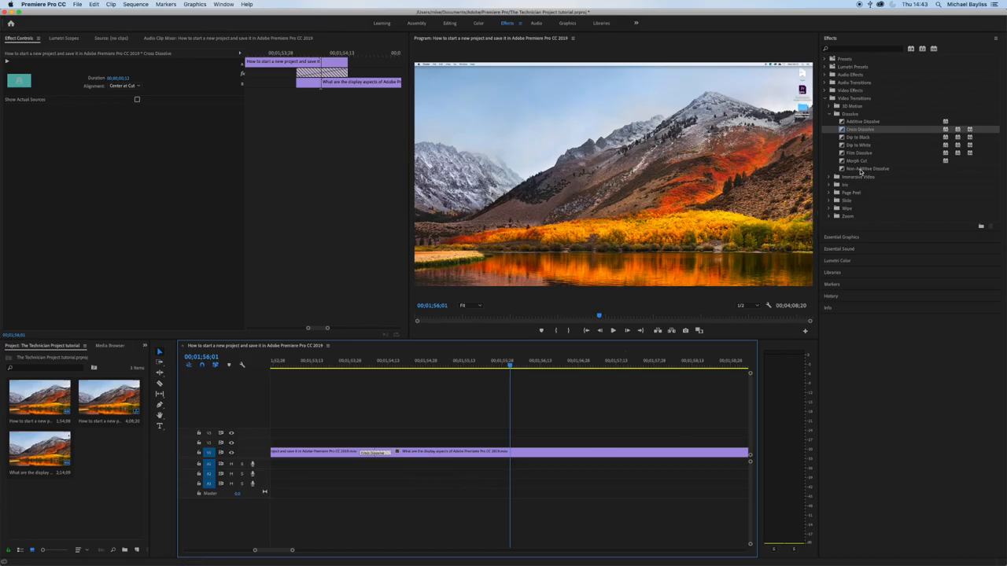
{"action": "mouse_move", "coordinate": [843, 135]}
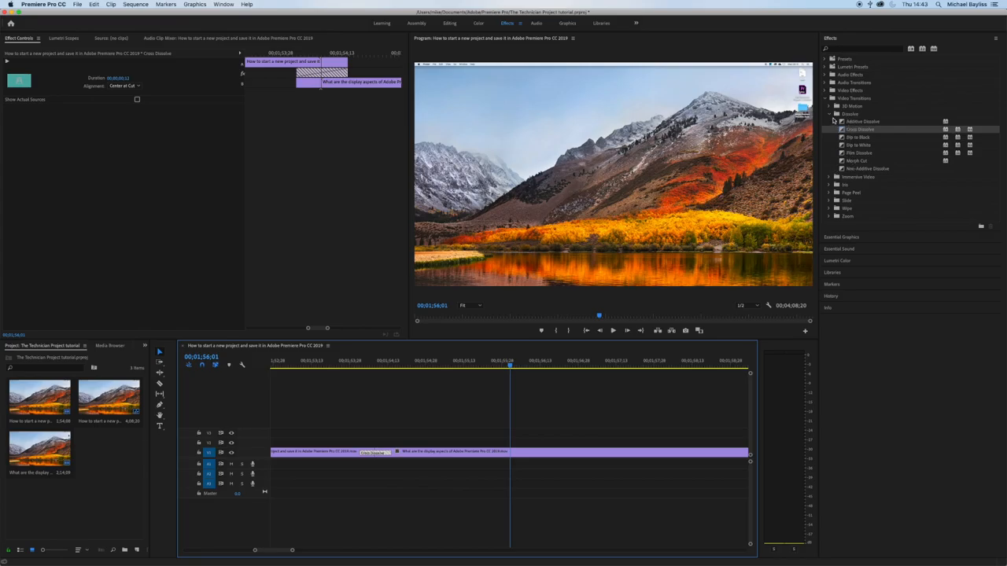
Collapse Dissolve and select the Page Peel transition from the Page Peel group.
{"action": "left_click", "coordinate": [828, 113]}
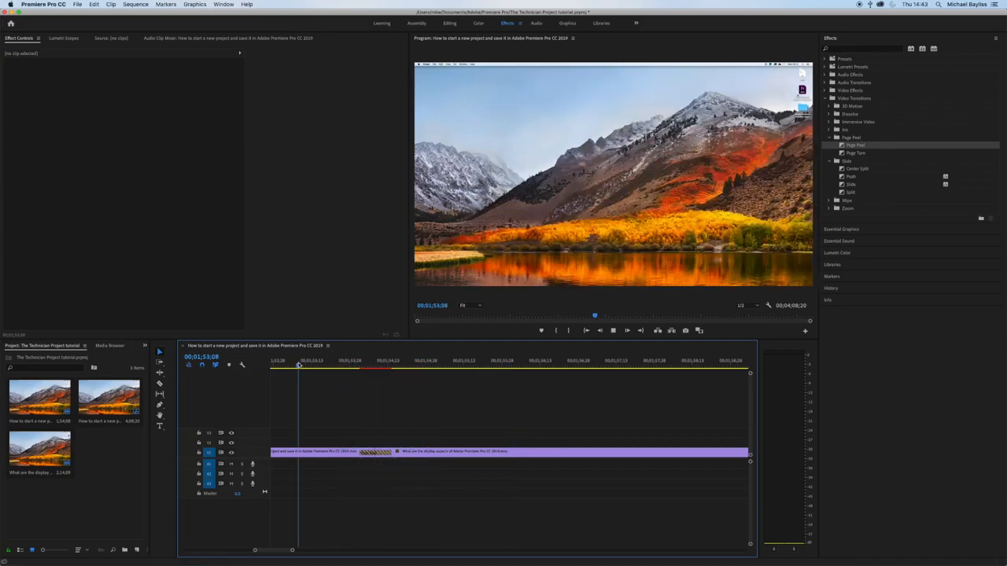
{"action": "left_click", "coordinate": [406, 360]}
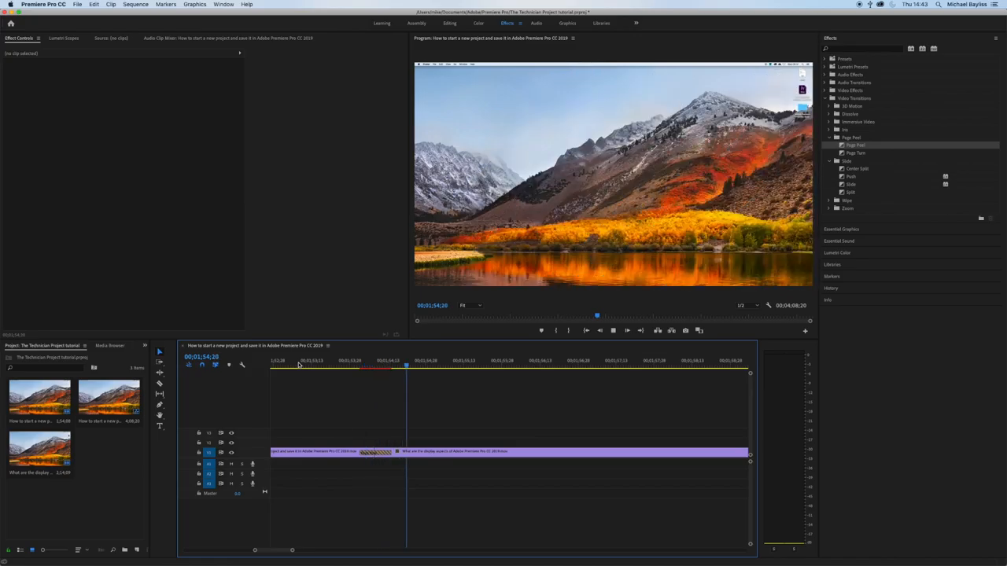
{"action": "left_click", "coordinate": [460, 360]}
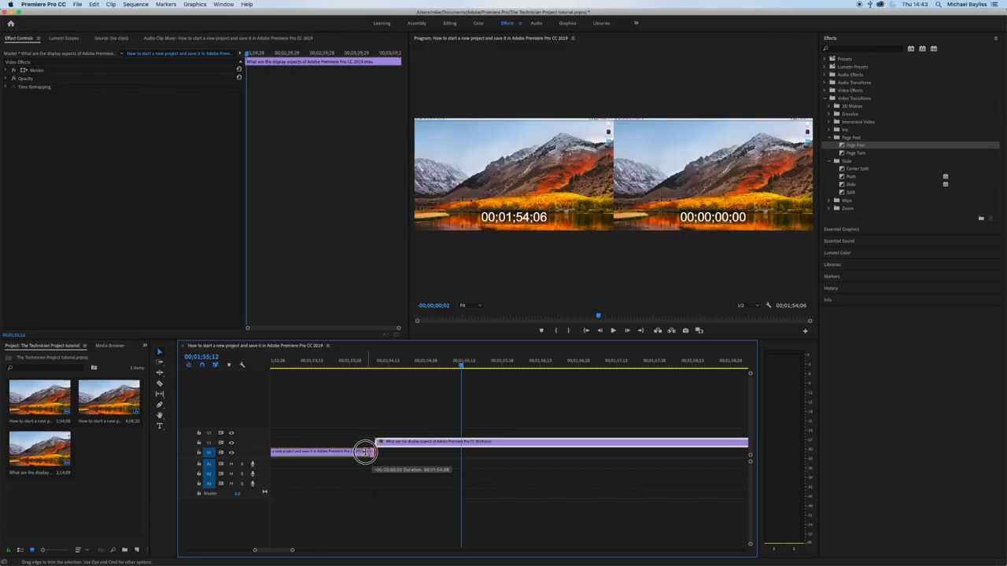
Drop Page Peel onto the clip join and select it to show its A-to-B settings.
{"action": "left_click_drag", "start_coordinate": [365, 451], "coordinate": [380, 451]}
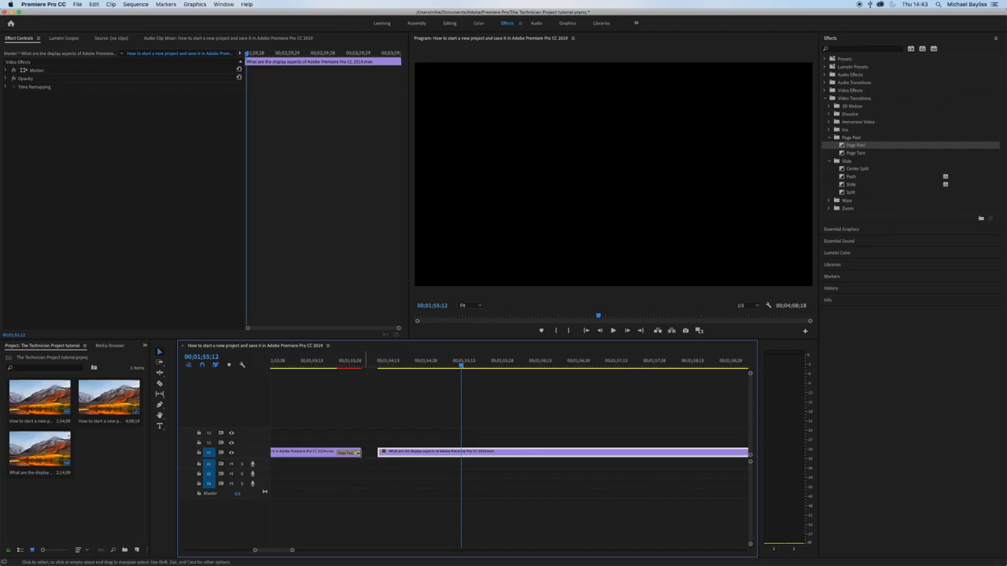
{"action": "left_click", "coordinate": [383, 452]}
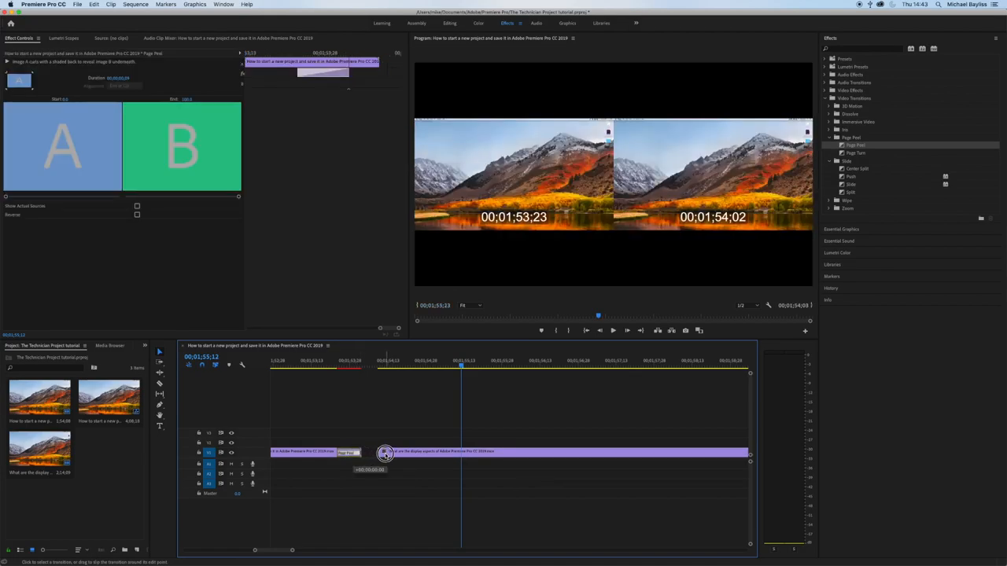